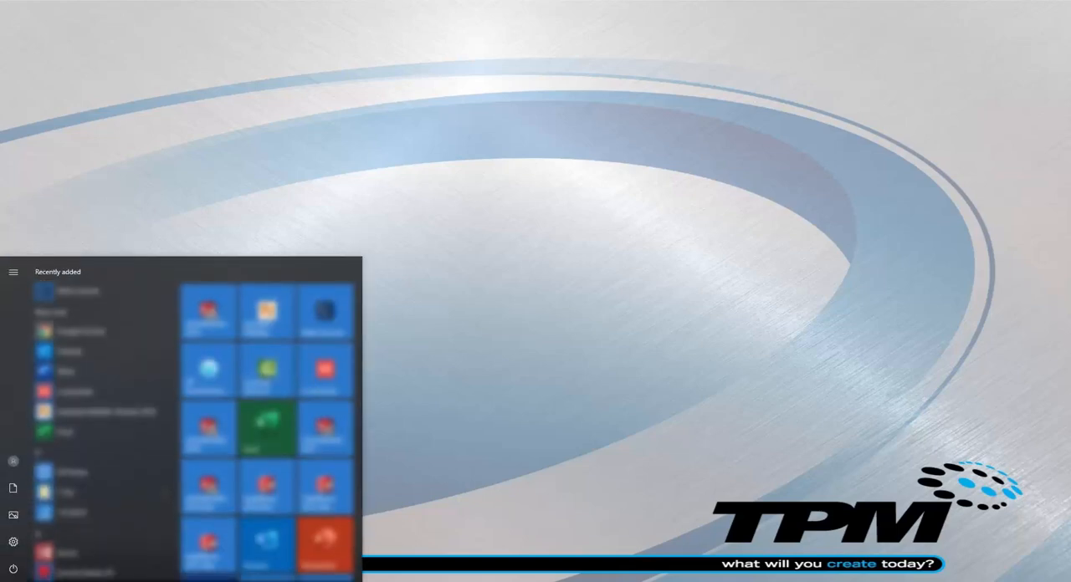
# - Search the Start menu for 'SOLIDWORKS Task Scheduler 2019' and launch it
pyautogui.write('SOLIDWORKS Task Scheduler 2019')
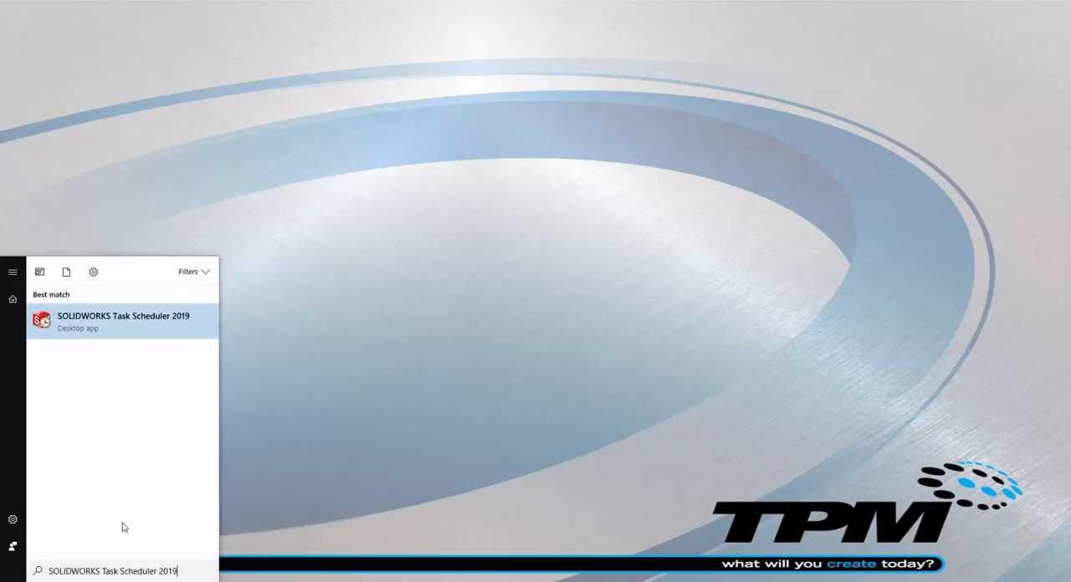
pyautogui.click(123, 320)
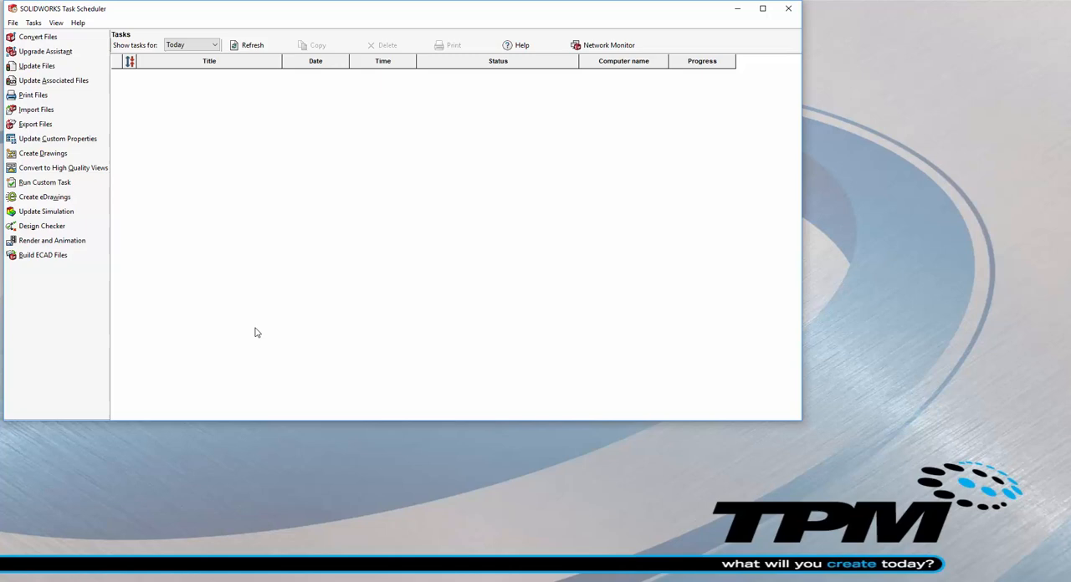
pyautogui.moveTo(144, 129)
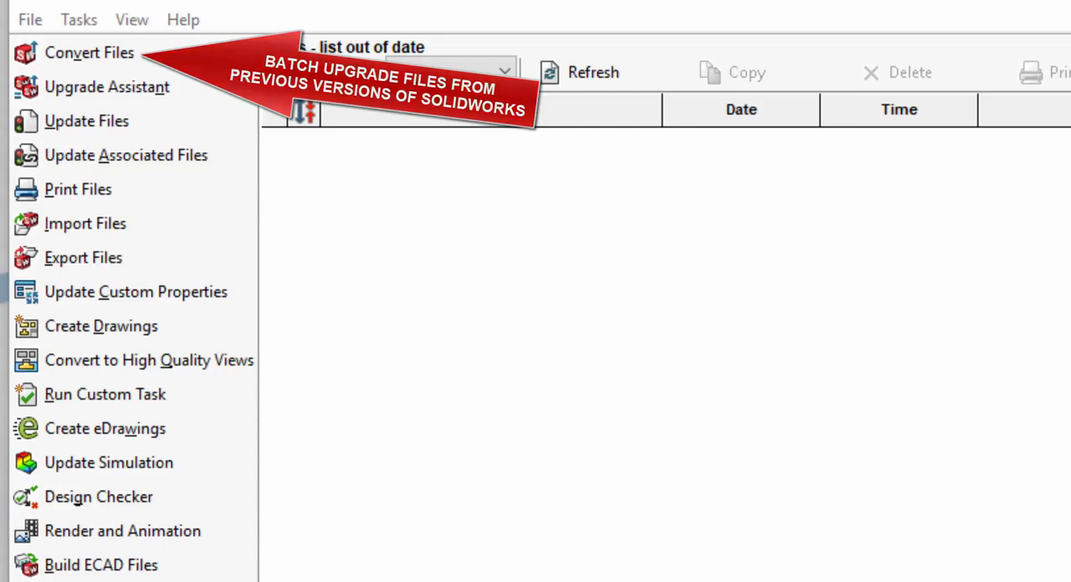
pyautogui.moveTo(107, 87)
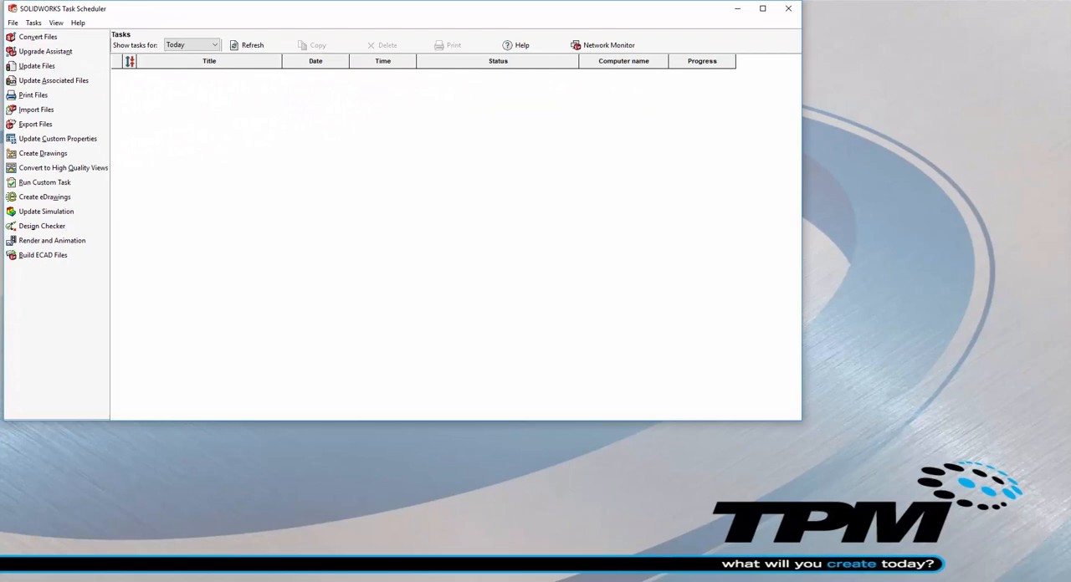
pyautogui.click(38, 37)
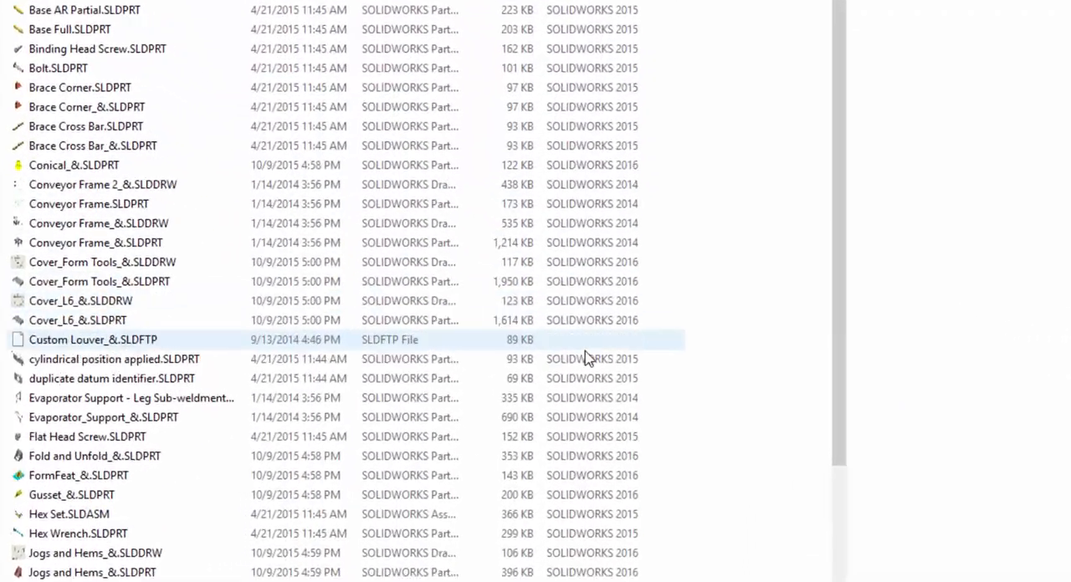
# - Scroll through the older SOLIDWORKS 2014–2016 parts and drawings in File Explorer
pyautogui.scroll(-3)
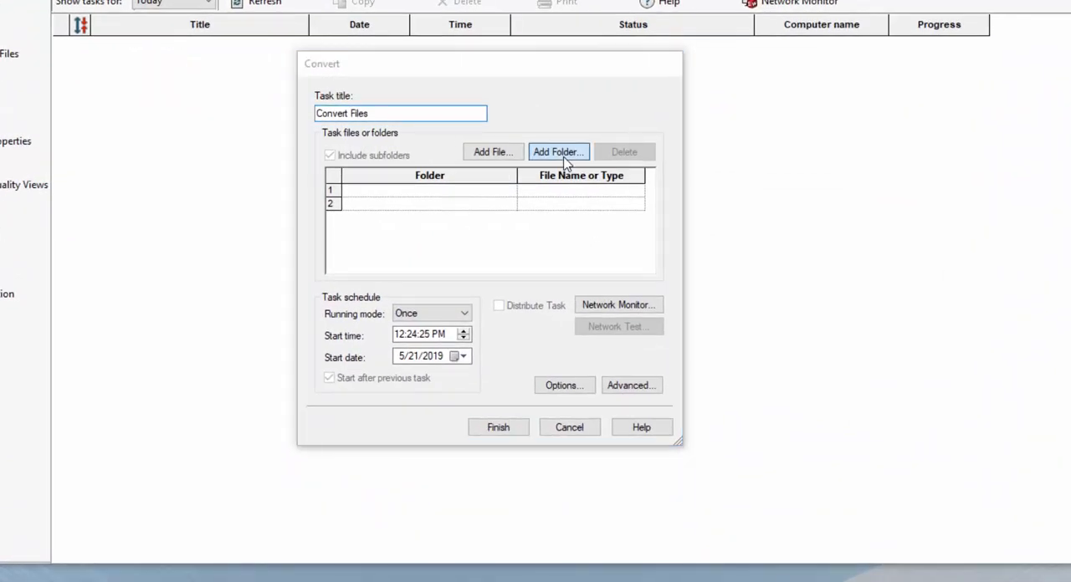
# - Add the 'Previous Projects -2016 and older' folder, adjust the start time, and finish the task
pyautogui.click(558, 151)
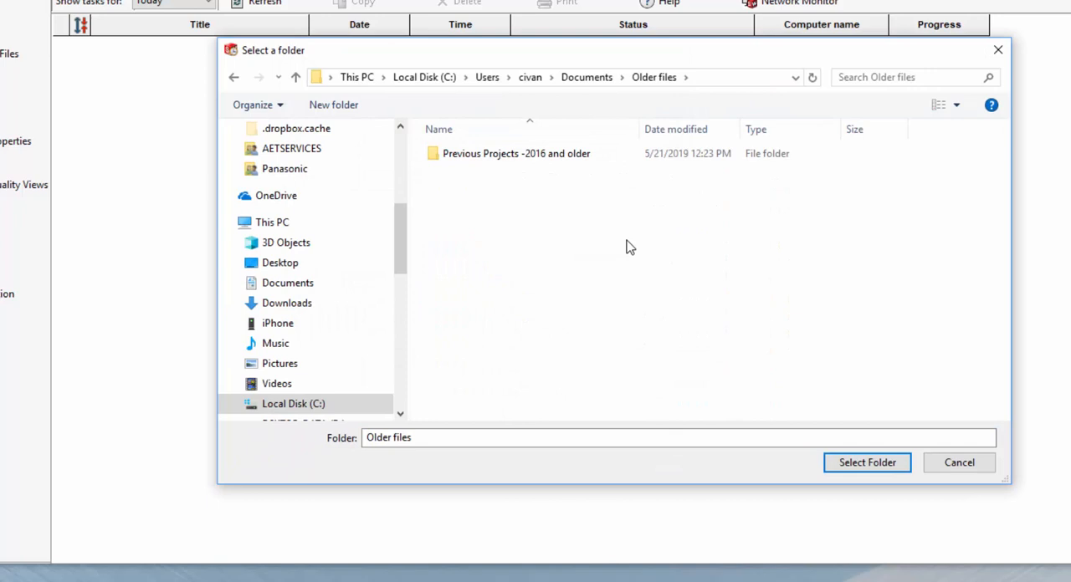
pyautogui.click(516, 153)
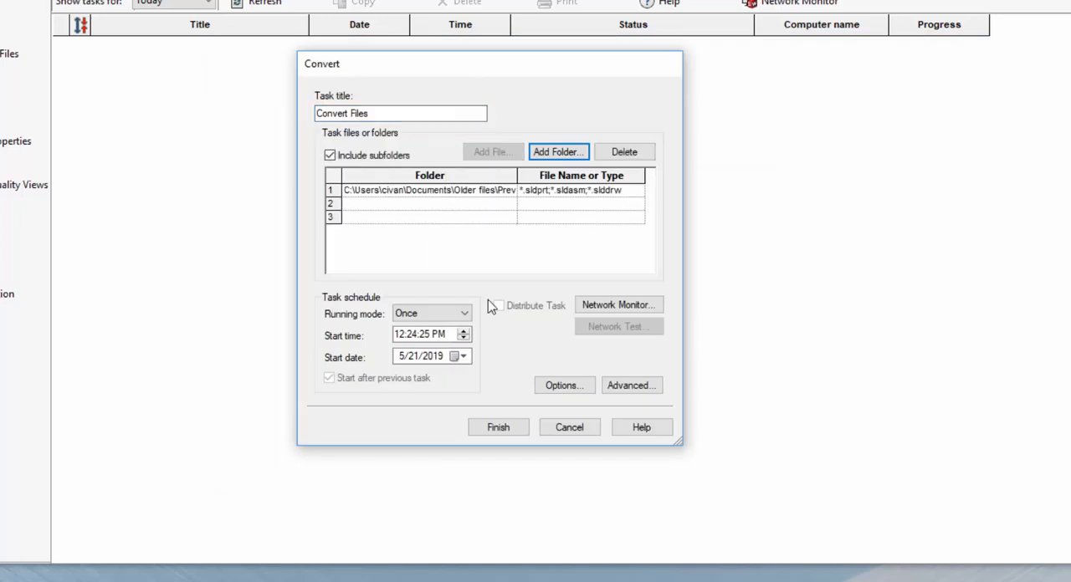
pyautogui.click(431, 333)
pyautogui.write('7')
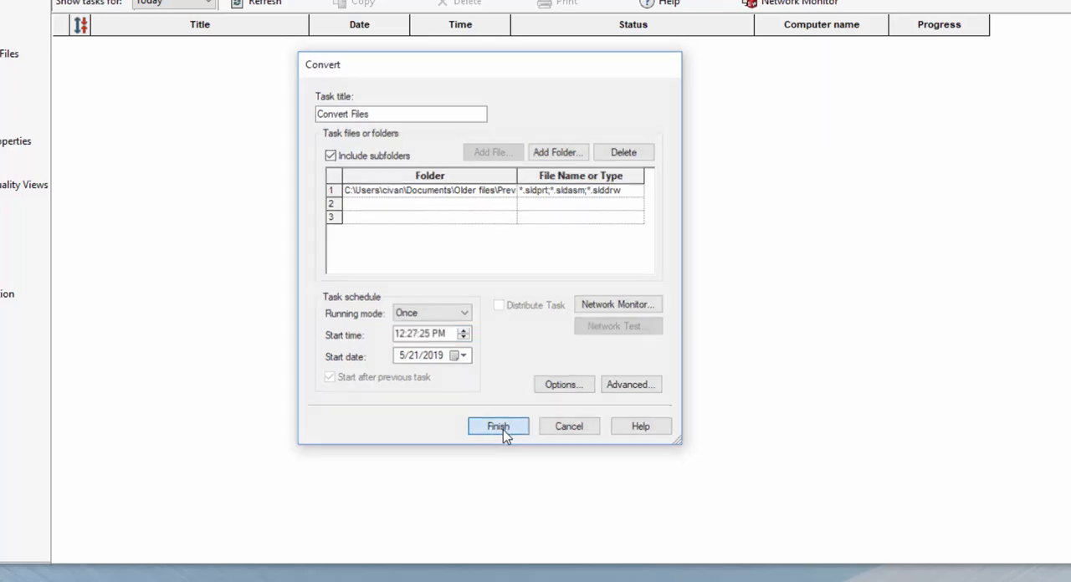
pyautogui.click(498, 426)
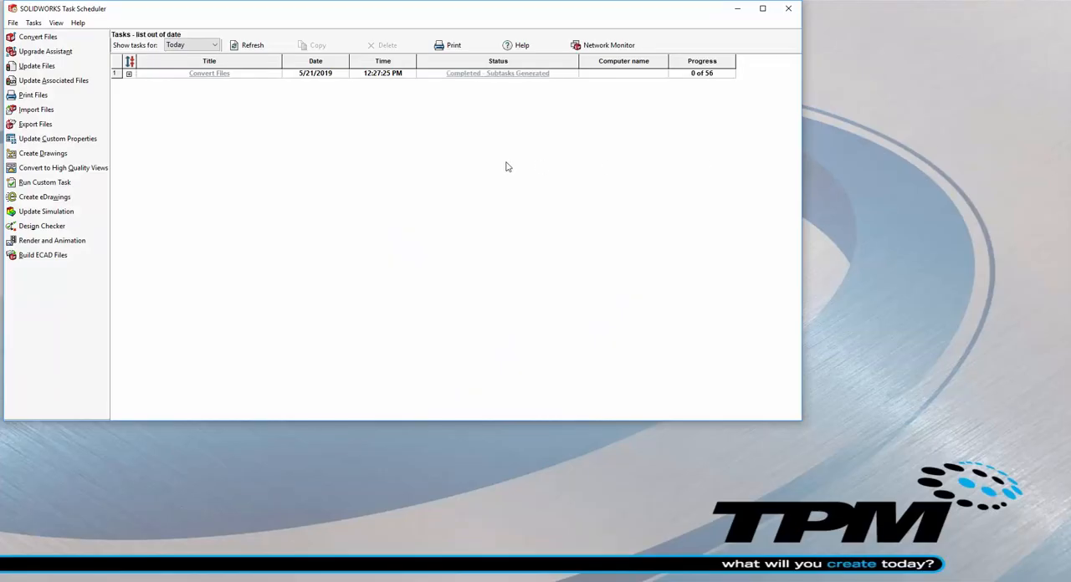
# - Select the Convert Files task row showing 56 subtasks generated
pyautogui.click(209, 73)
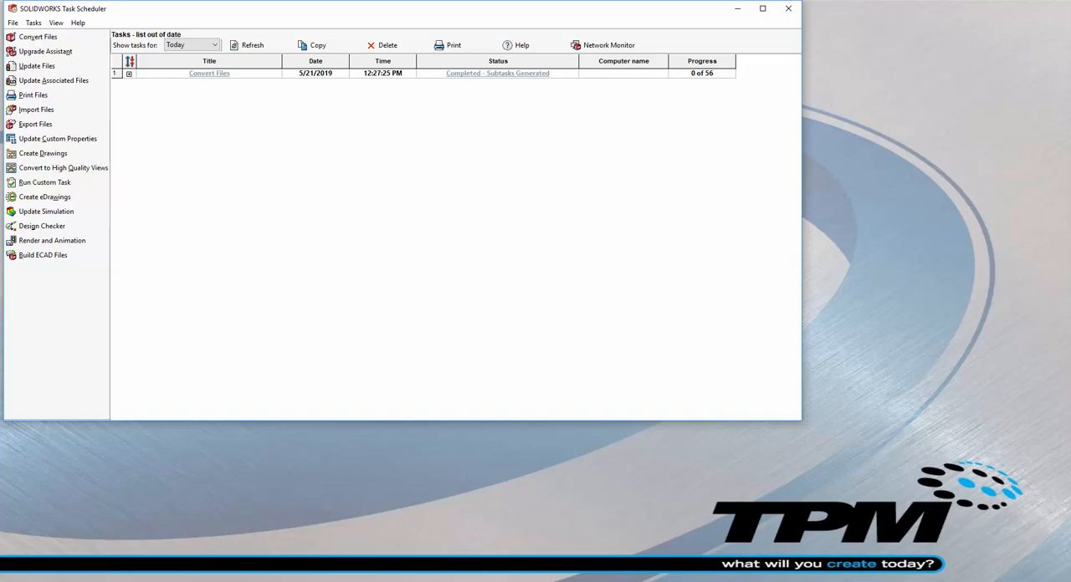